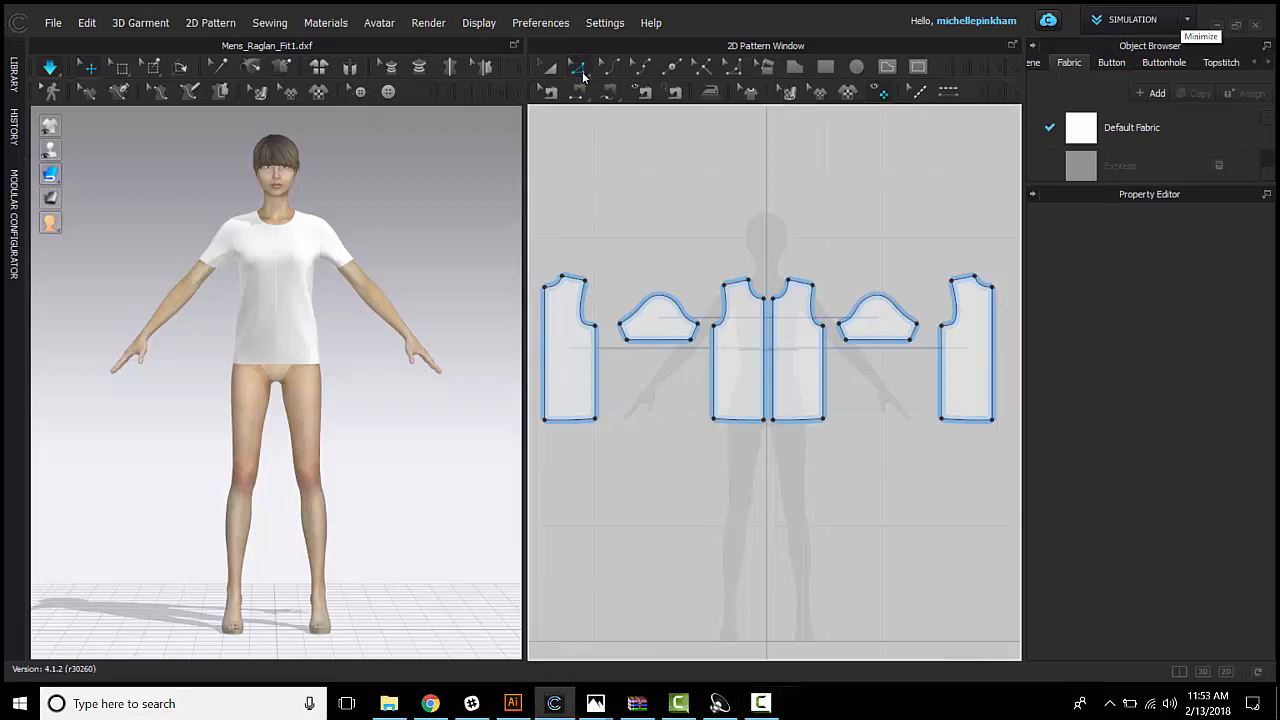
{"action": "mouse_move", "coordinate": [578, 67]}
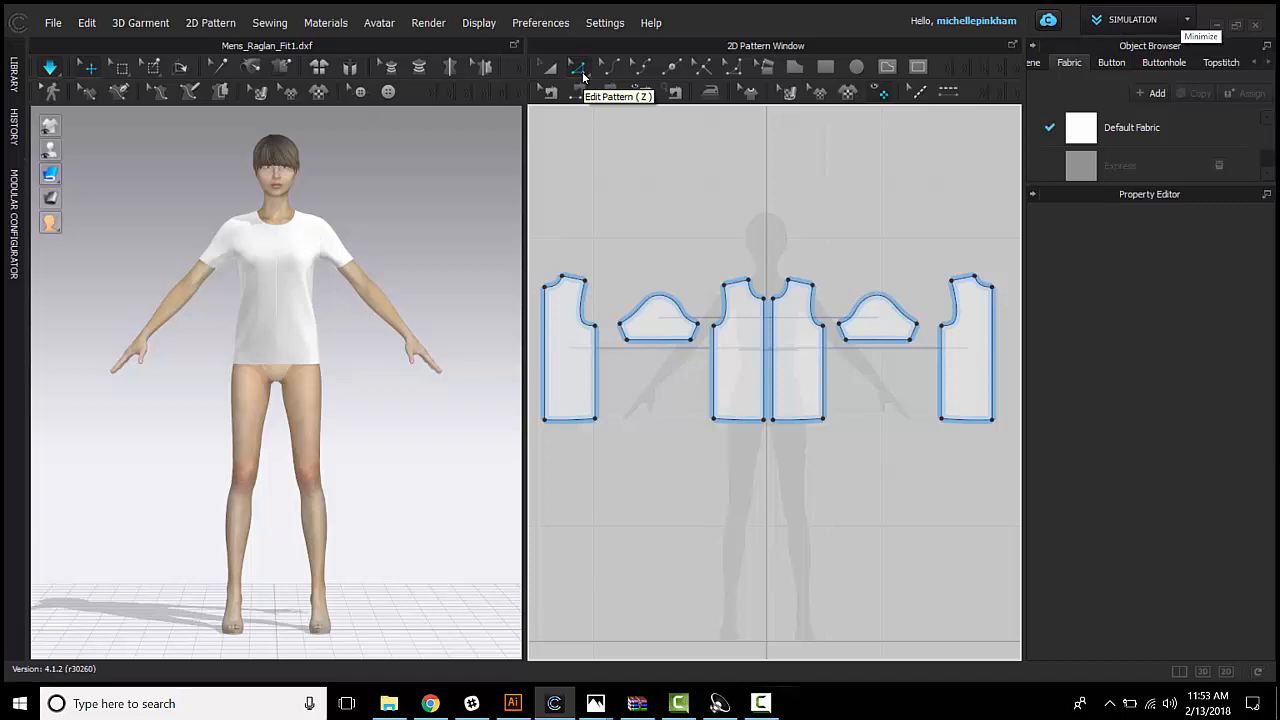
{"action": "mouse_move", "coordinate": [589, 70]}
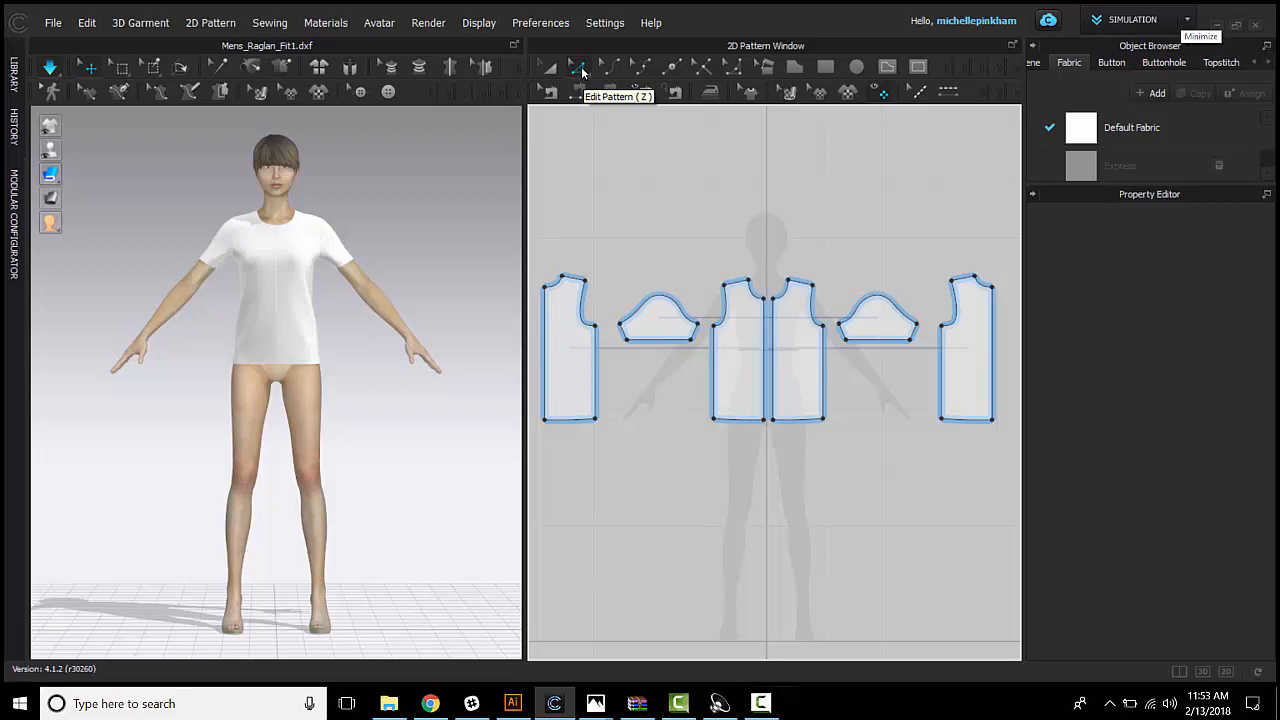
Select the centre-front neckline point on the front bodice pattern with Edit Pattern
{"action": "left_click", "coordinate": [765, 417]}
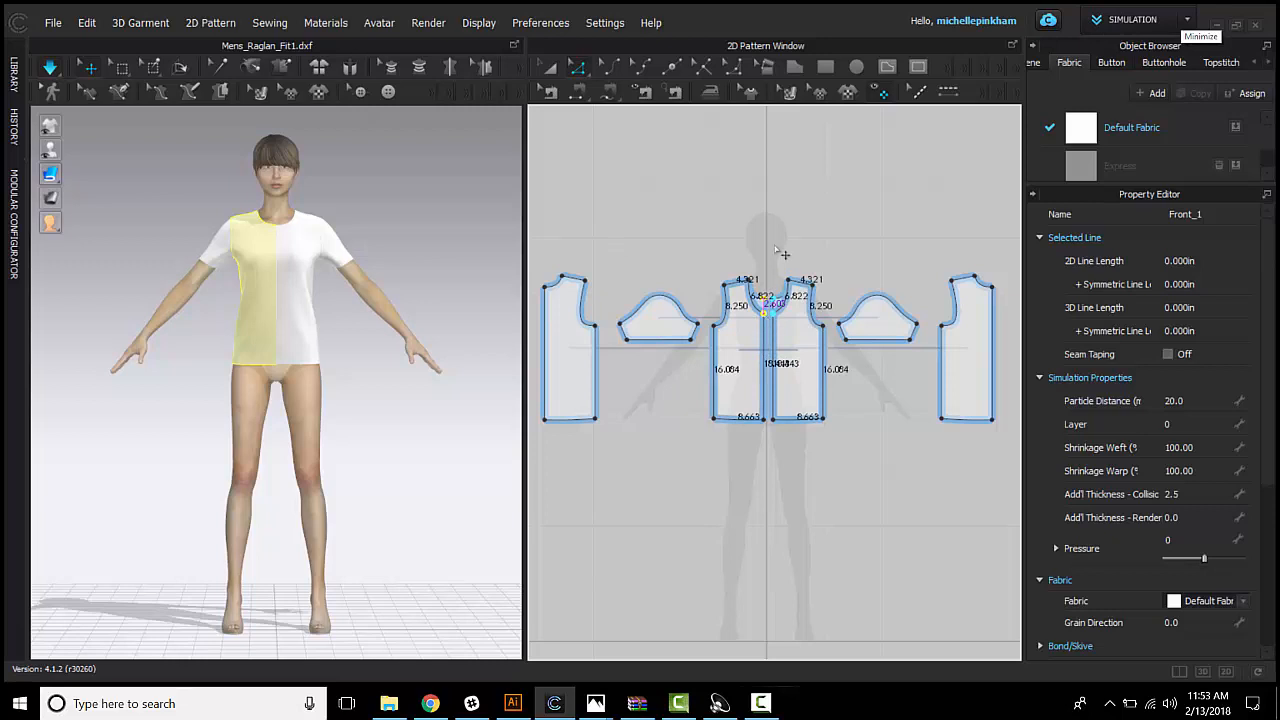
{"action": "mouse_move", "coordinate": [776, 246]}
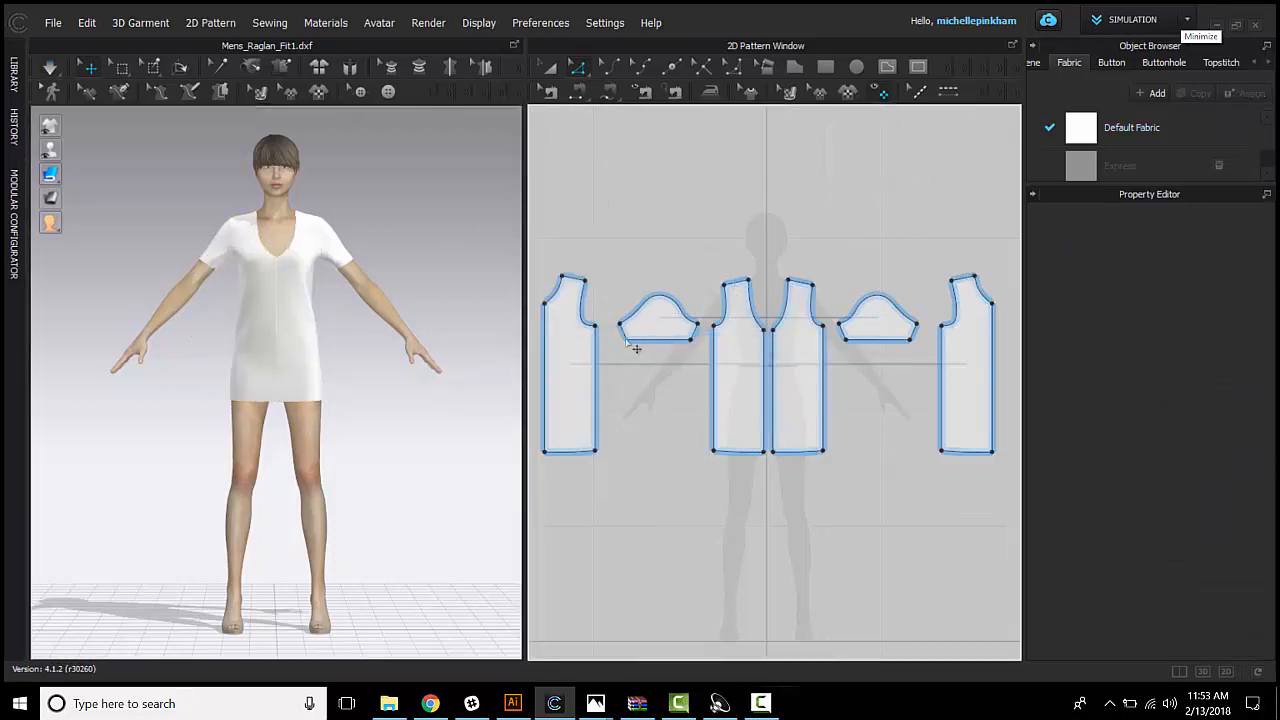
Select the sleeve hem edge to lengthen the sleeves toward the elbow
{"action": "left_click", "coordinate": [665, 320]}
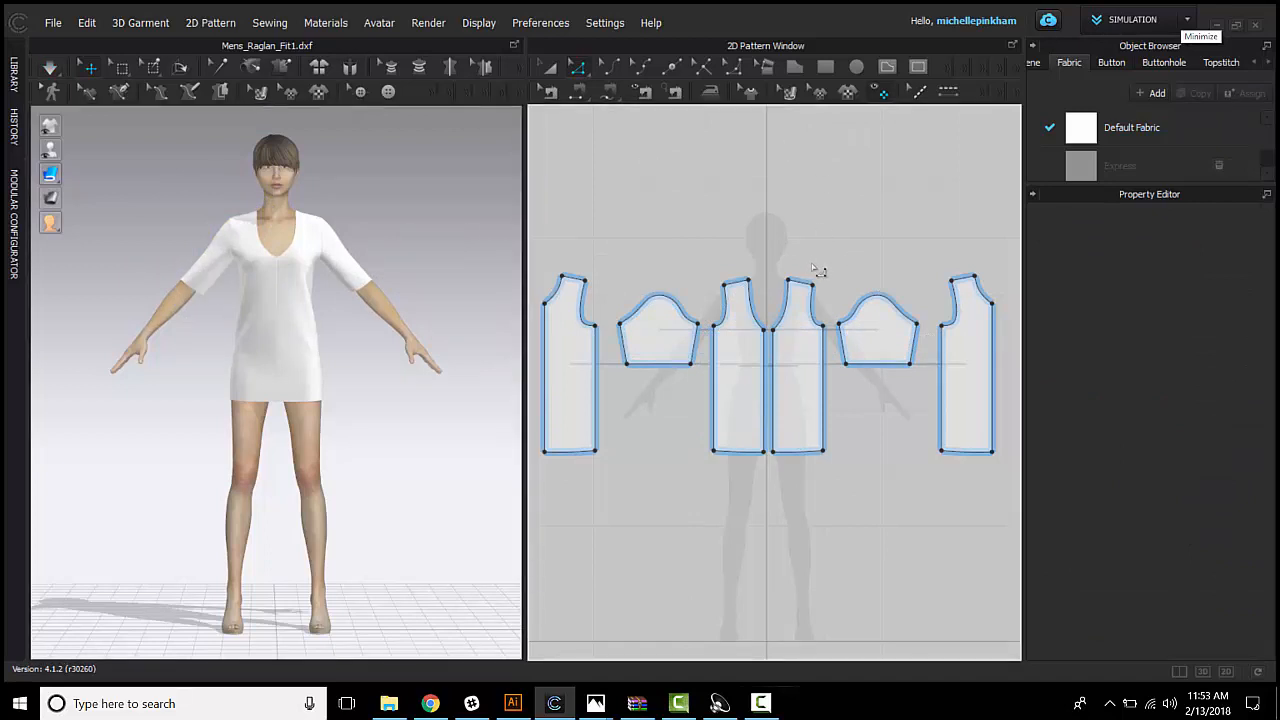
{"action": "mouse_move", "coordinate": [602, 151]}
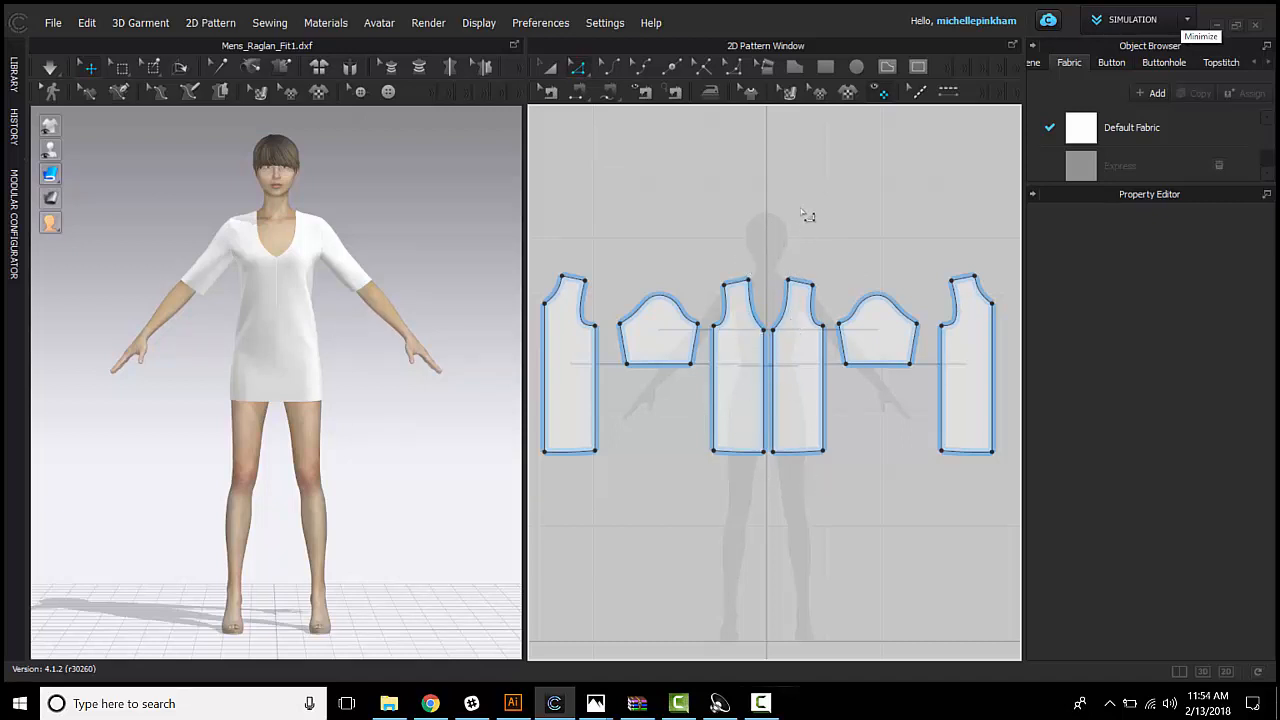
{"action": "mouse_move", "coordinate": [838, 305]}
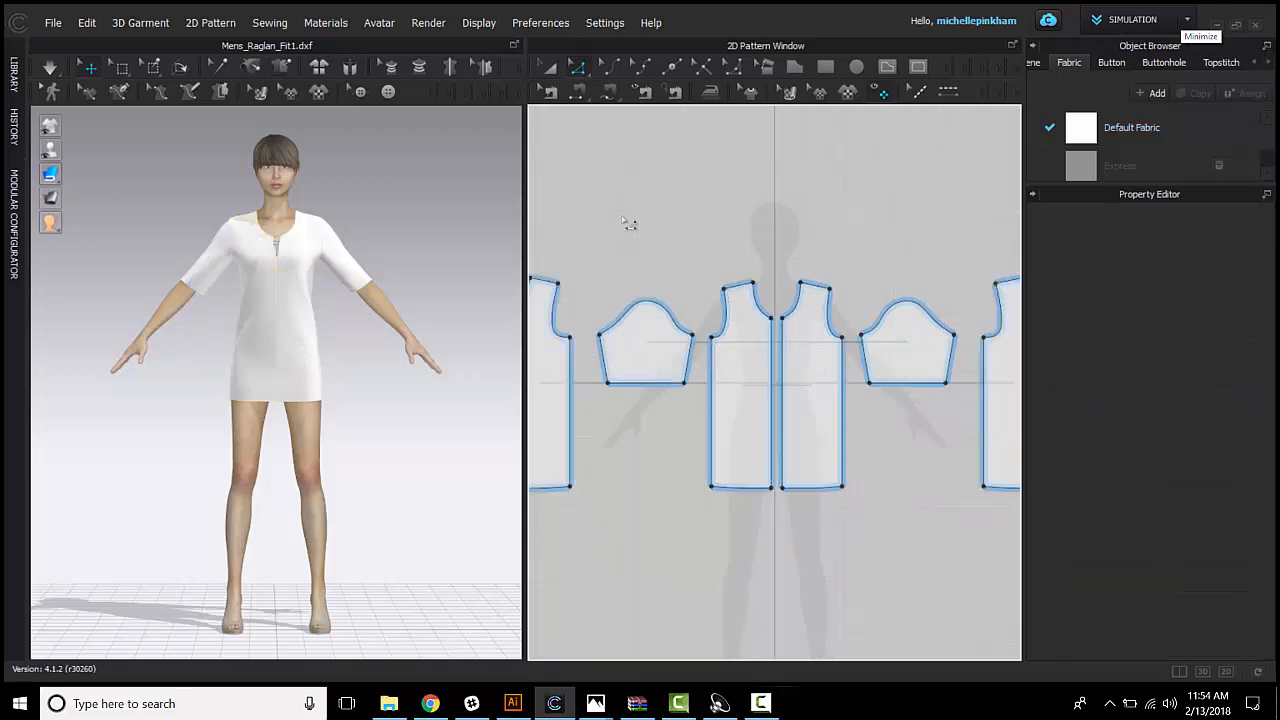
Drag the front piece's hem corner outward and along the hemline to flare it
{"action": "left_click", "coordinate": [750, 390]}
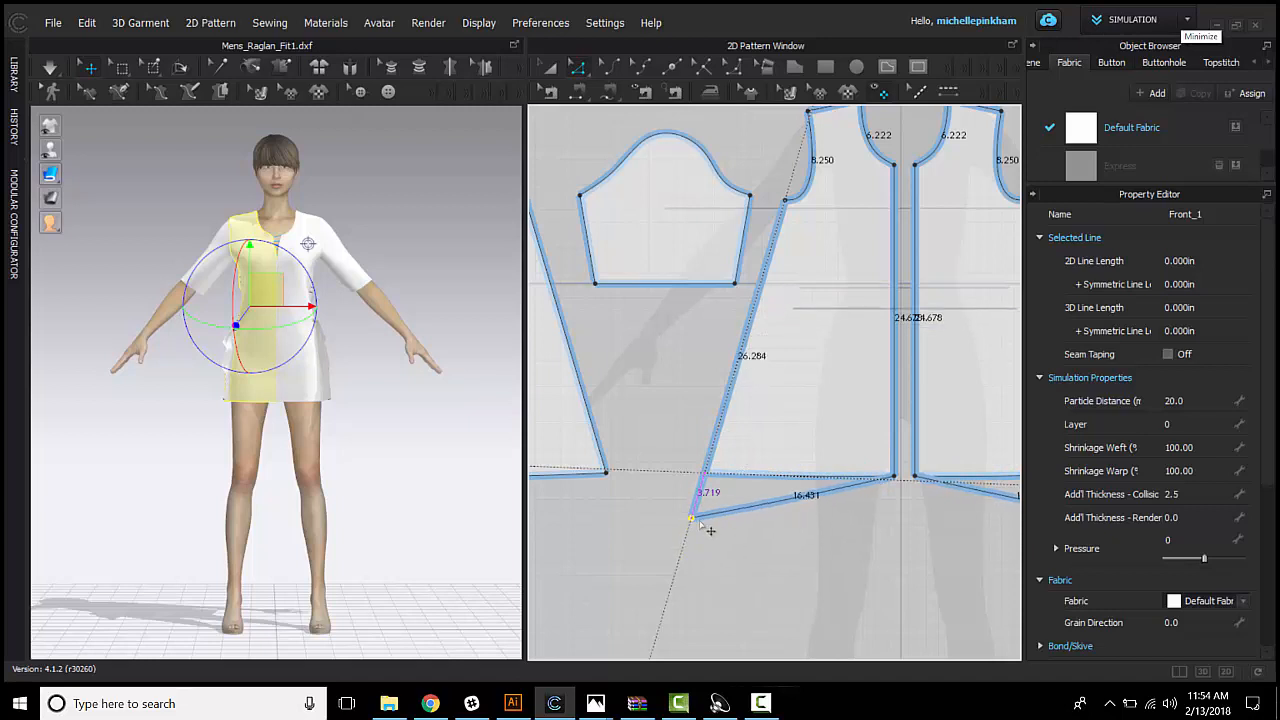
{"action": "left_click_drag", "start_coordinate": [693, 520], "coordinate": [708, 480]}
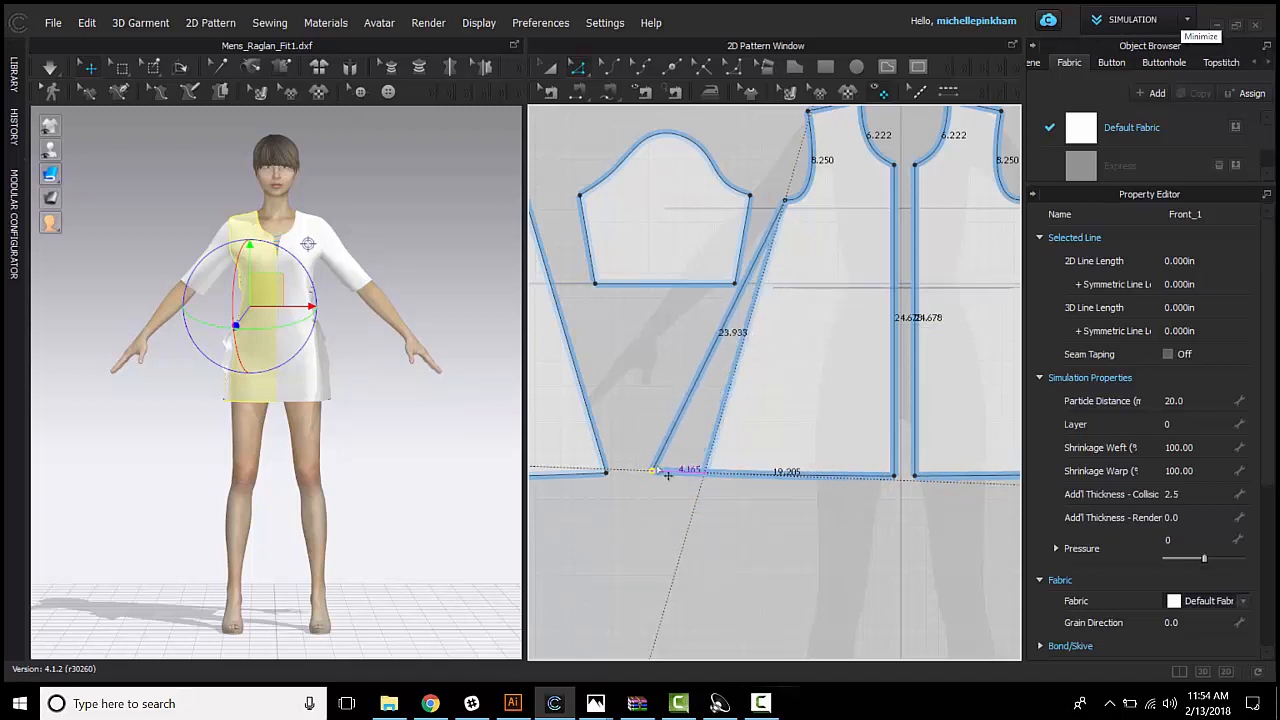
{"action": "left_click_drag", "start_coordinate": [668, 475], "coordinate": [717, 481]}
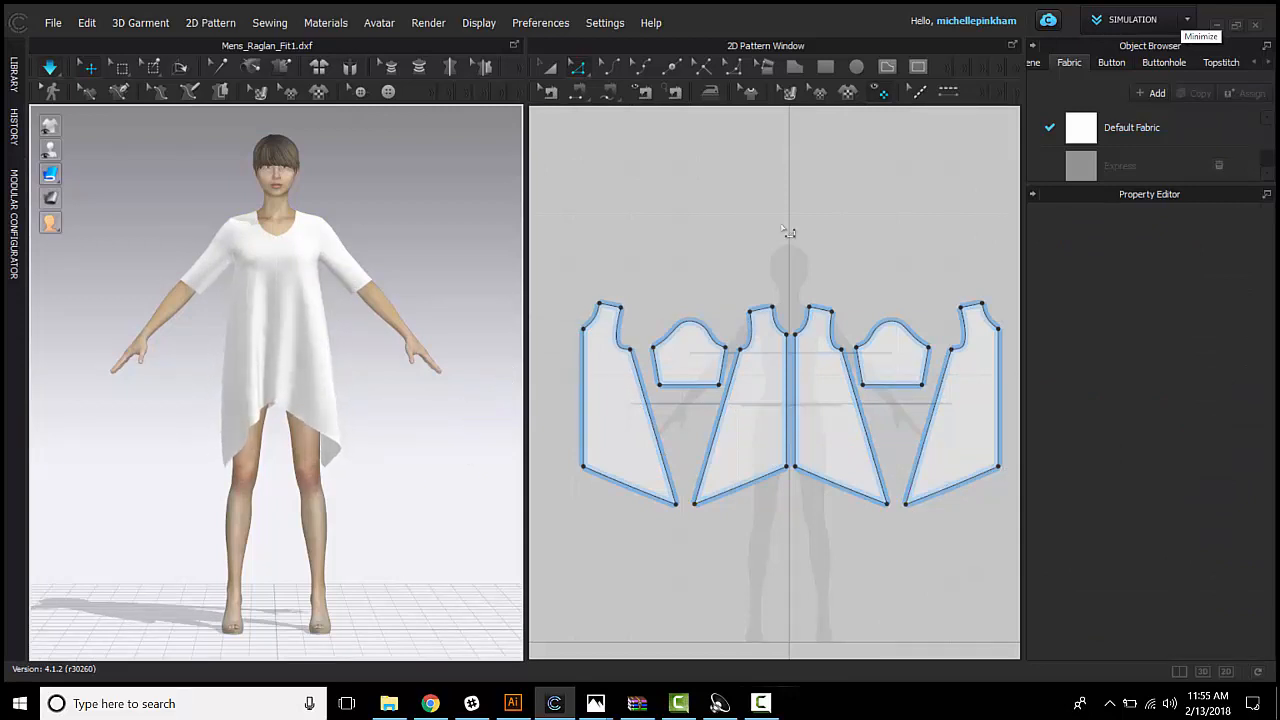
{"action": "mouse_move", "coordinate": [843, 303]}
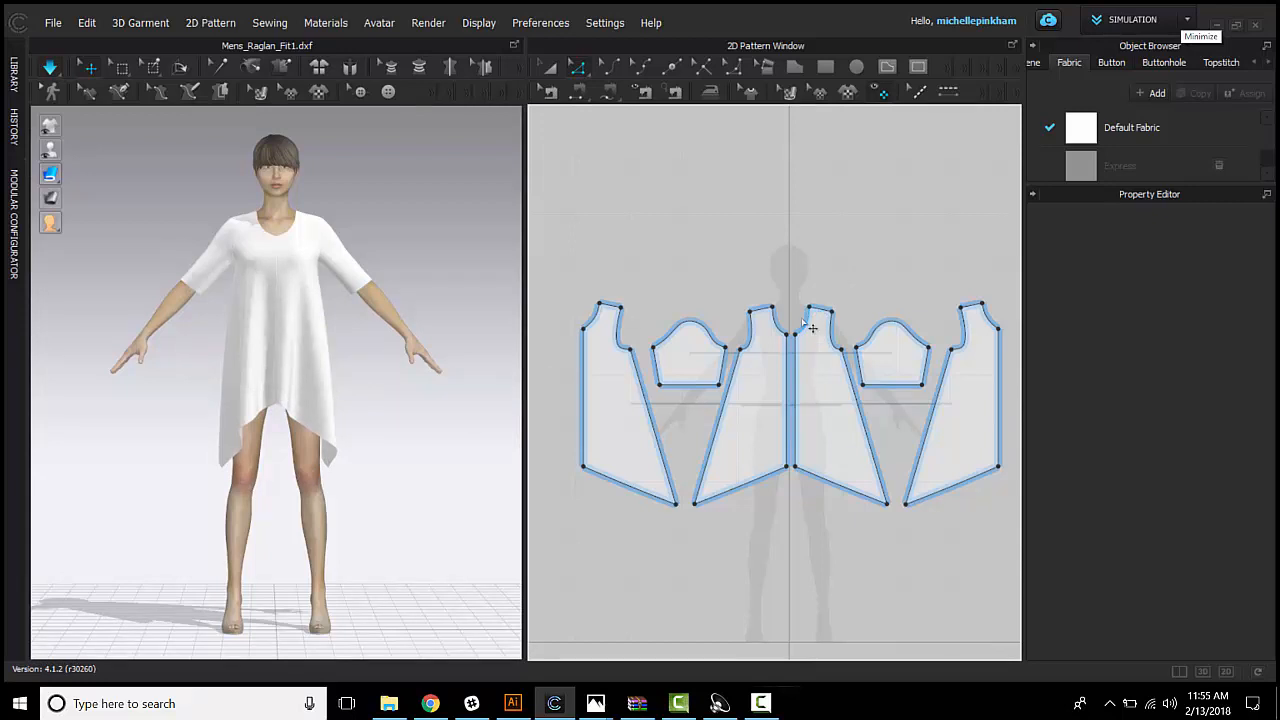
{"action": "mouse_move", "coordinate": [791, 348]}
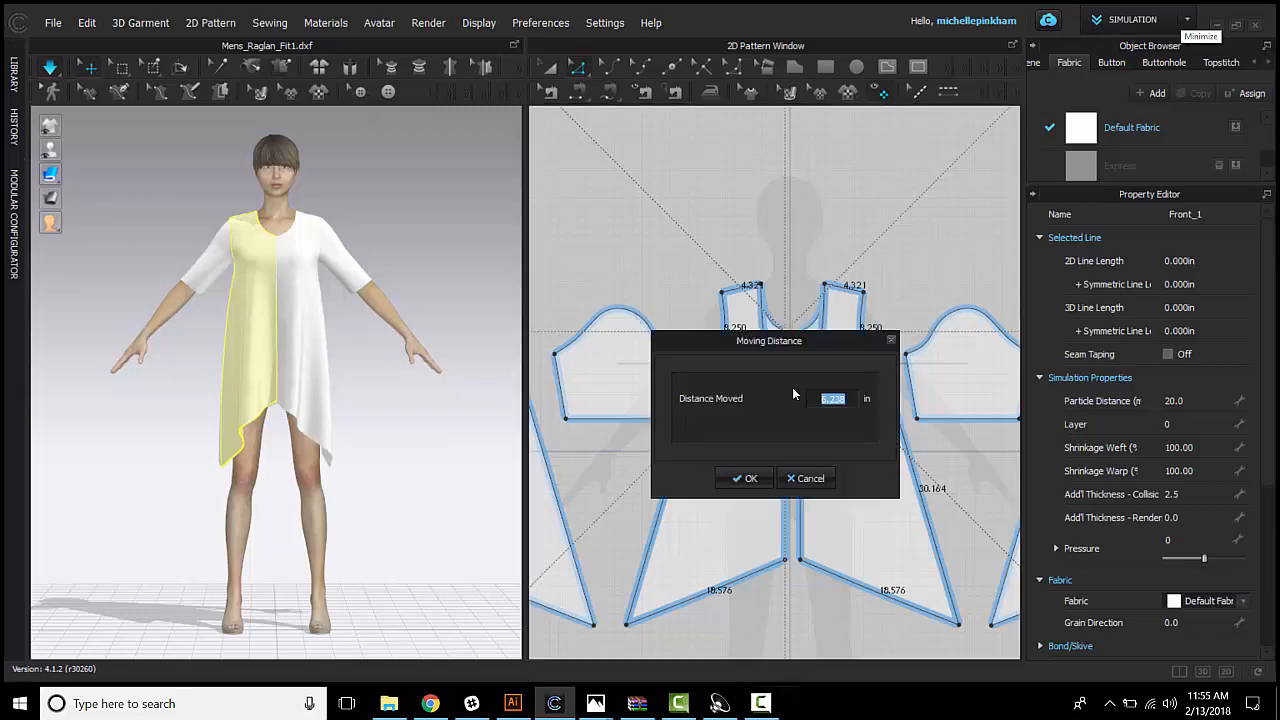
Move the centre-front neckline point down 2 inches via the Moving Distance dialog
{"action": "left_click_drag", "start_coordinate": [769, 340], "coordinate": [544, 410]}
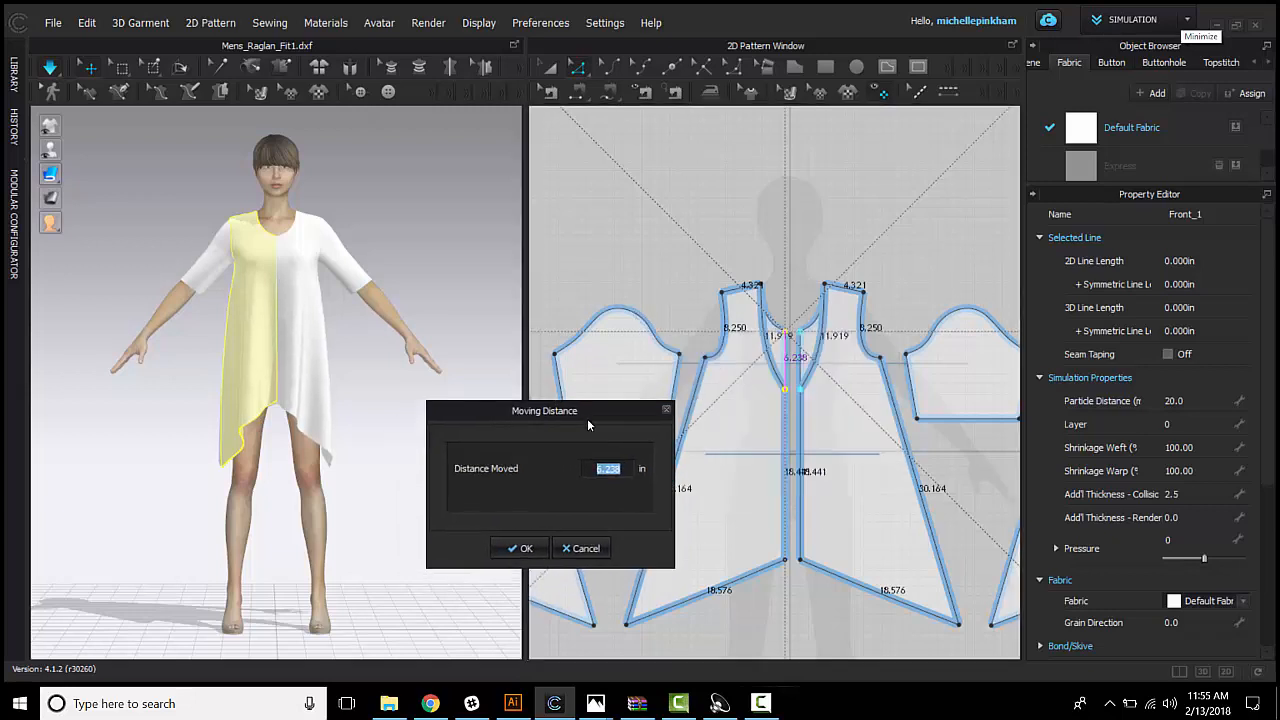
{"action": "left_click_drag", "start_coordinate": [544, 410], "coordinate": [575, 387]}
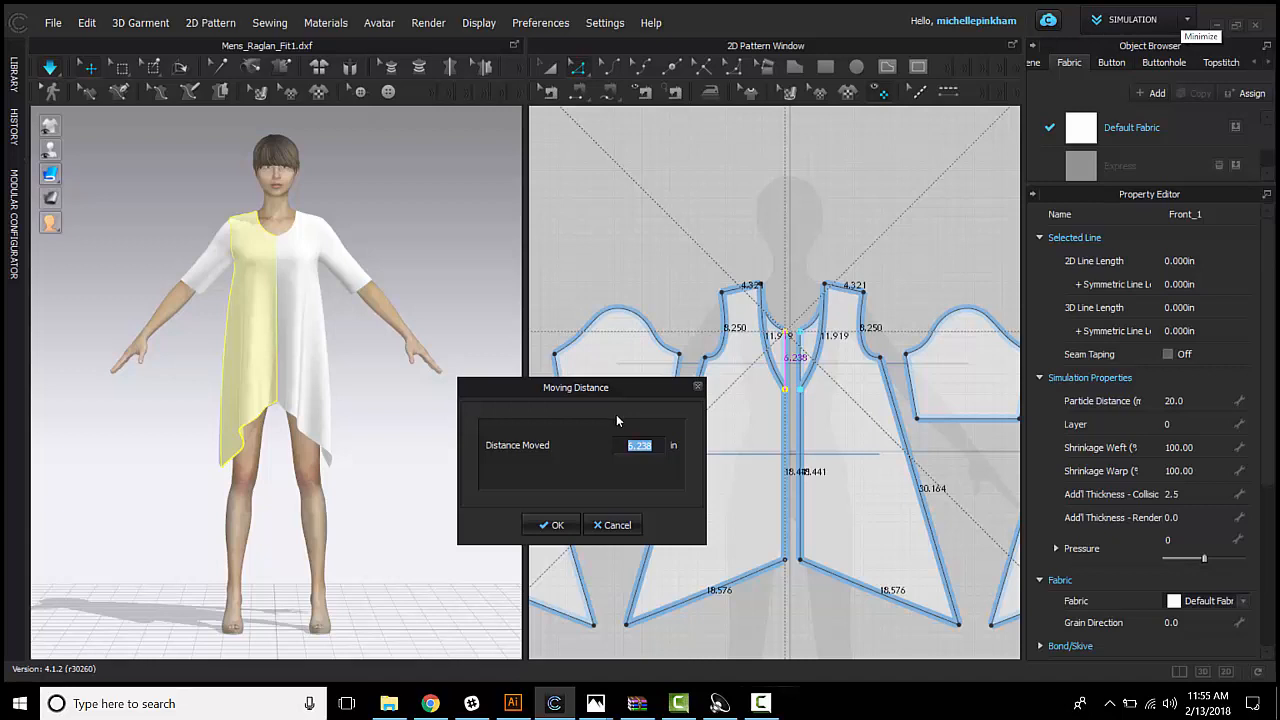
{"action": "left_click_drag", "start_coordinate": [575, 388], "coordinate": [476, 196]}
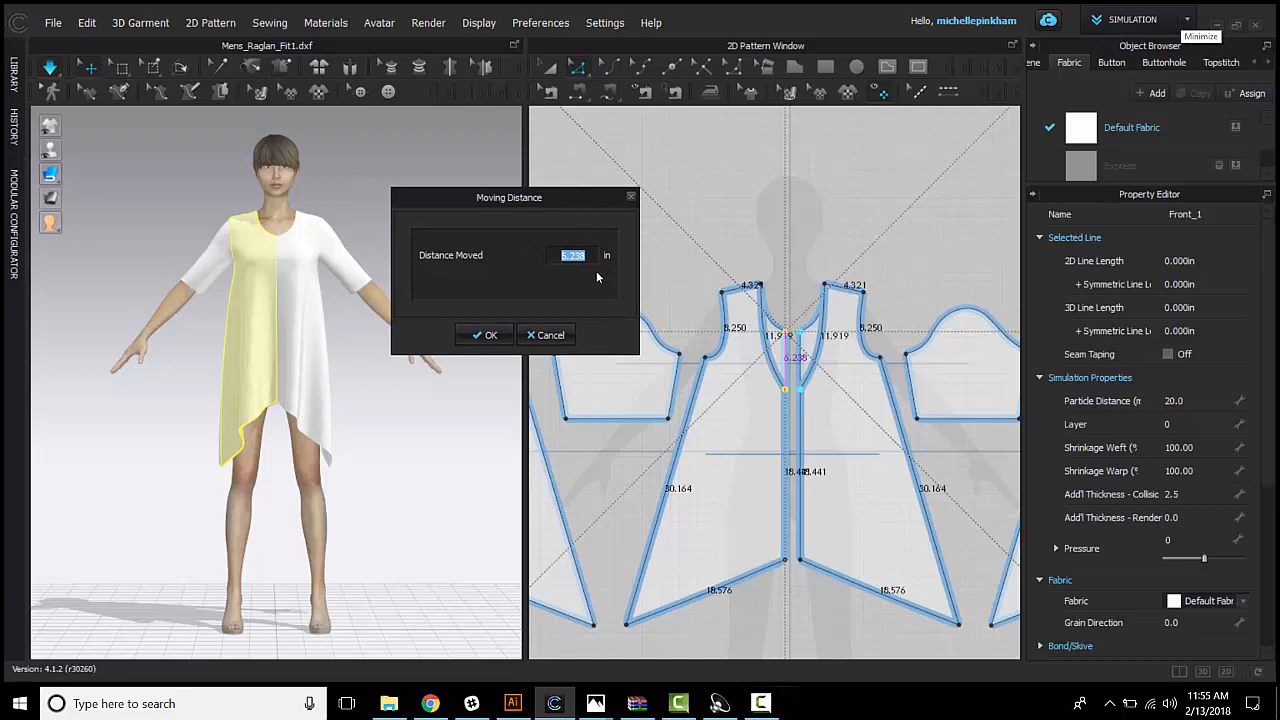
{"action": "type", "text": "2"}
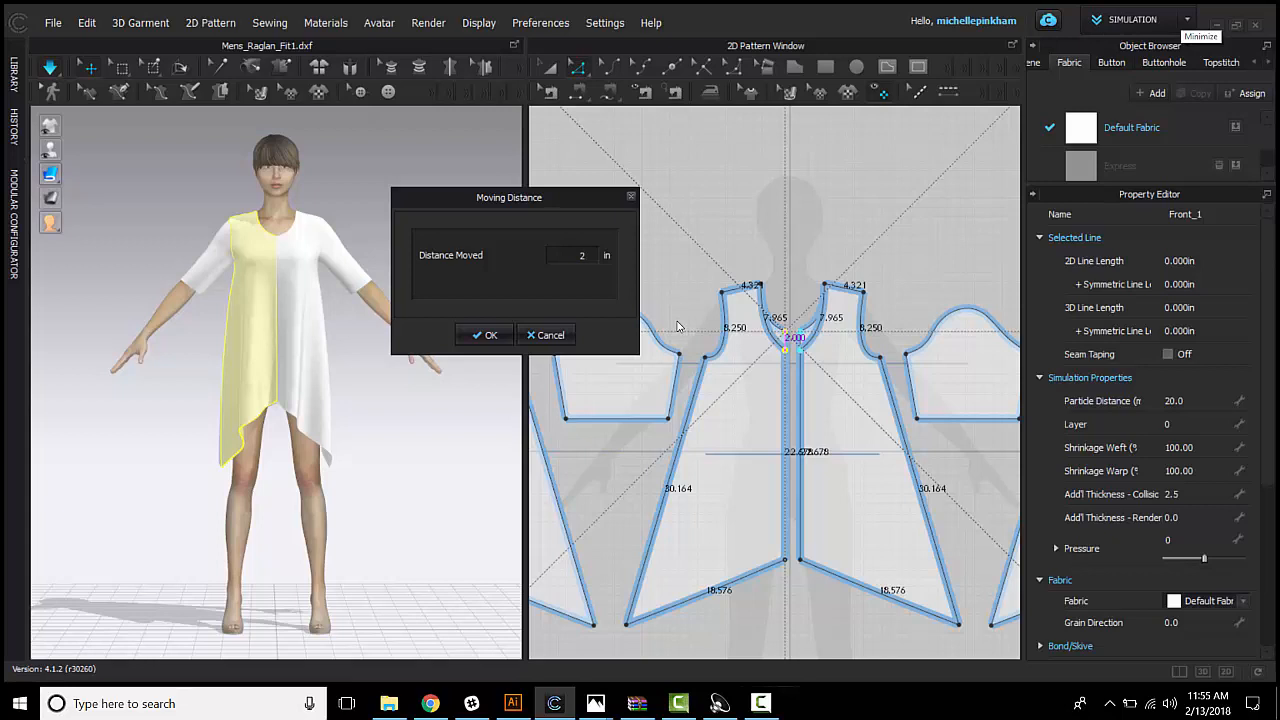
{"action": "left_click", "coordinate": [484, 334]}
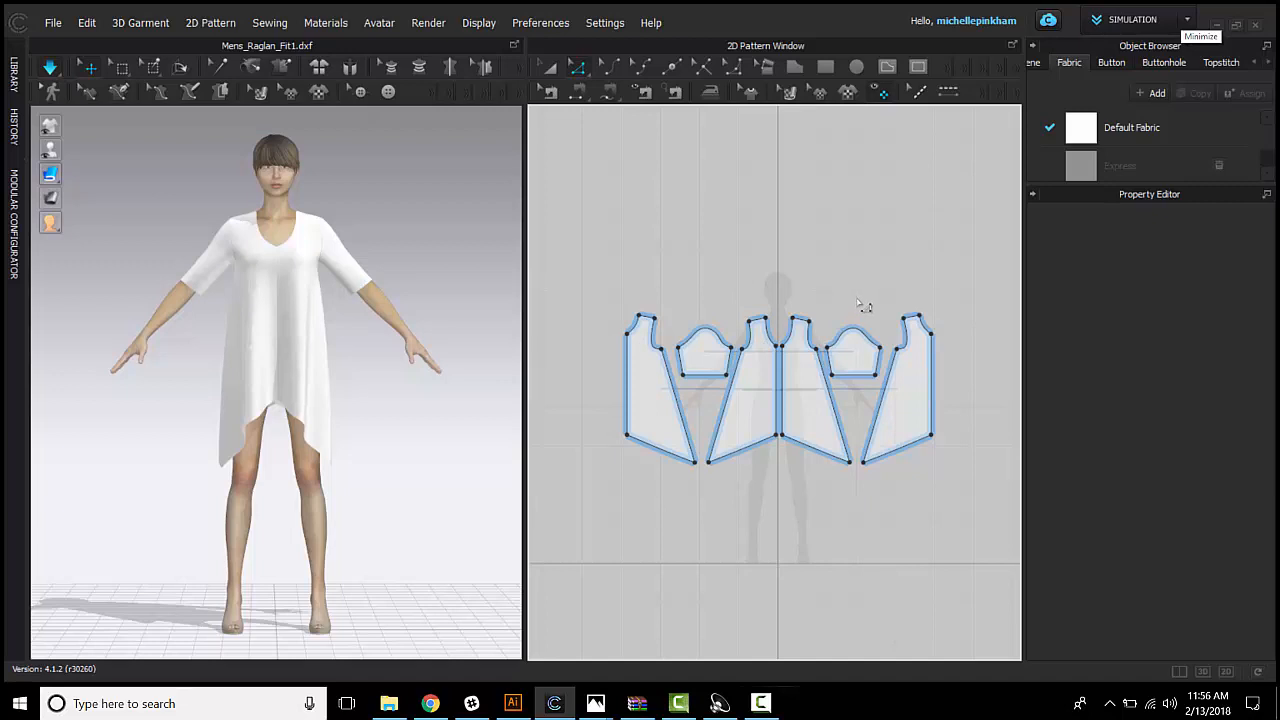
{"action": "mouse_move", "coordinate": [612, 66]}
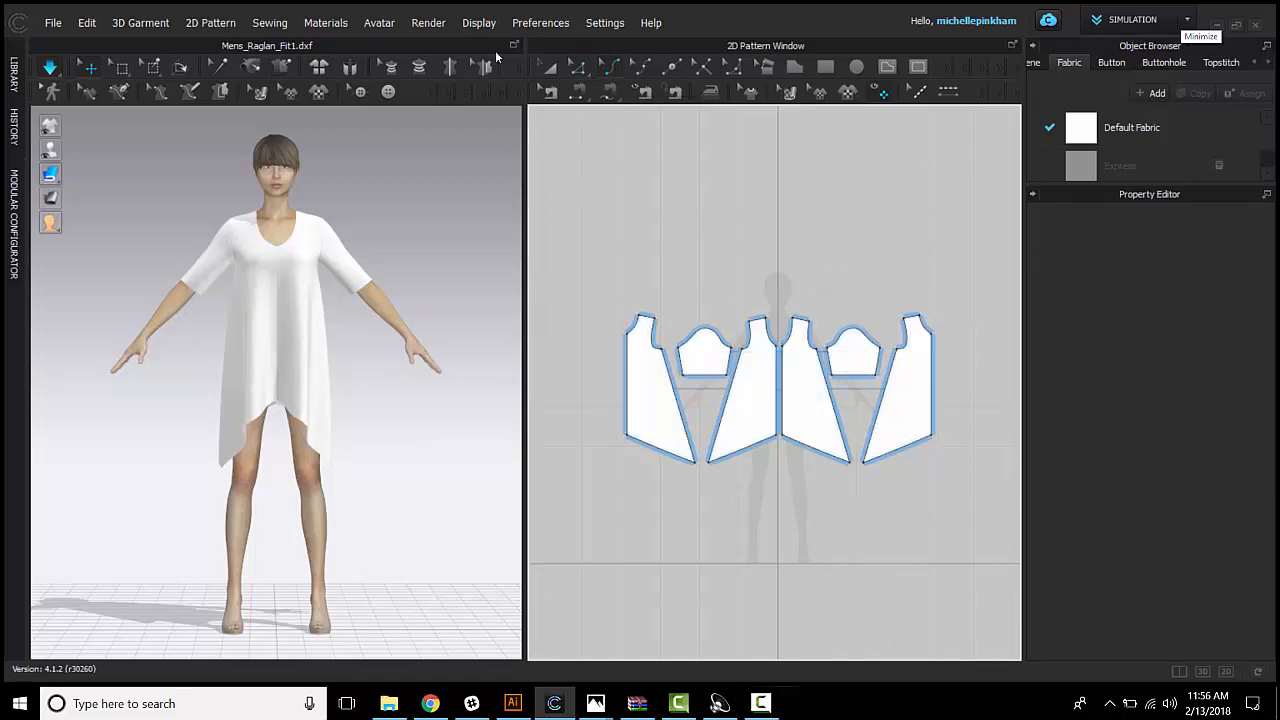
{"action": "mouse_move", "coordinate": [637, 67]}
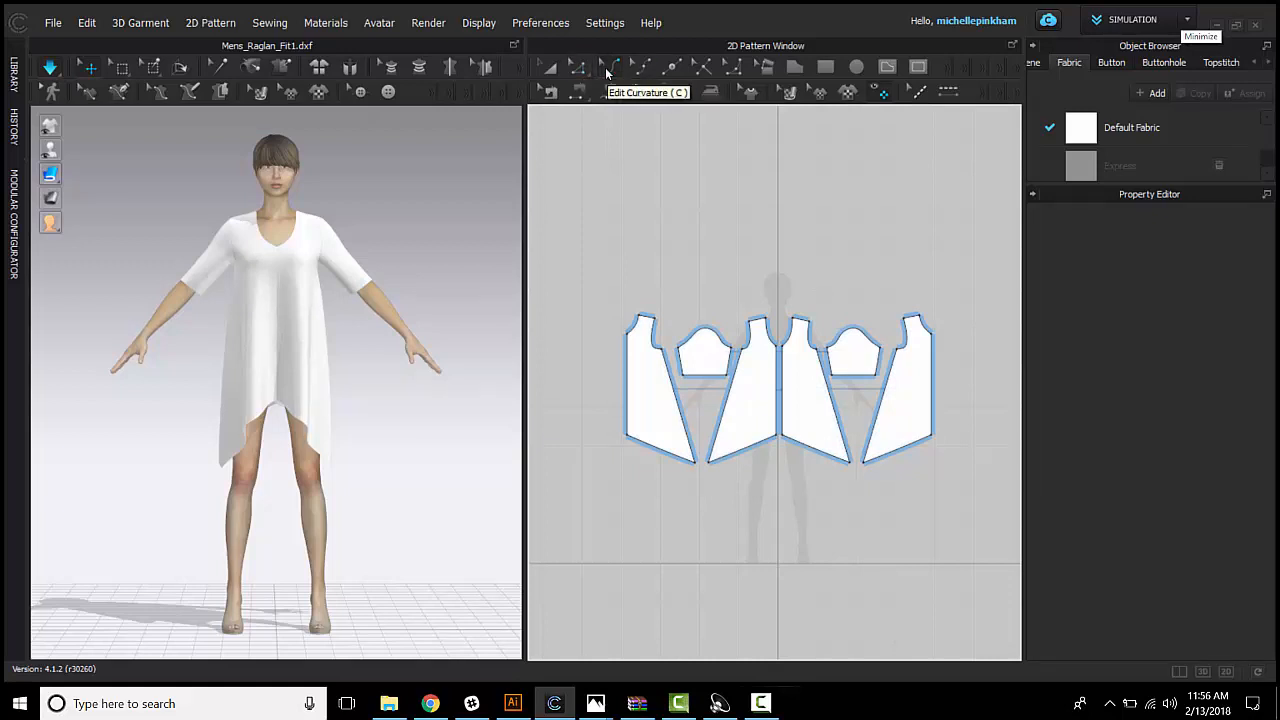
{"action": "mouse_move", "coordinate": [629, 128]}
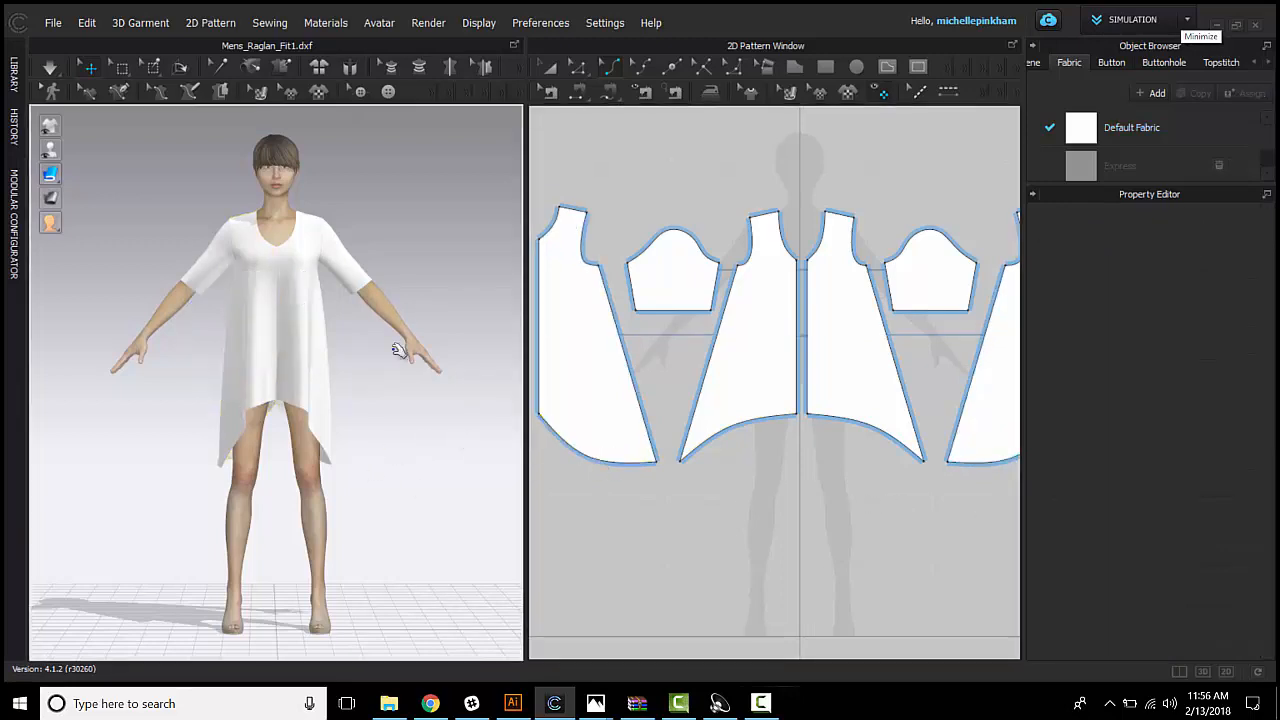
Bend the hem edge into a deeper curve with Edit Curvature
{"action": "left_click_drag", "start_coordinate": [398, 350], "coordinate": [237, 455]}
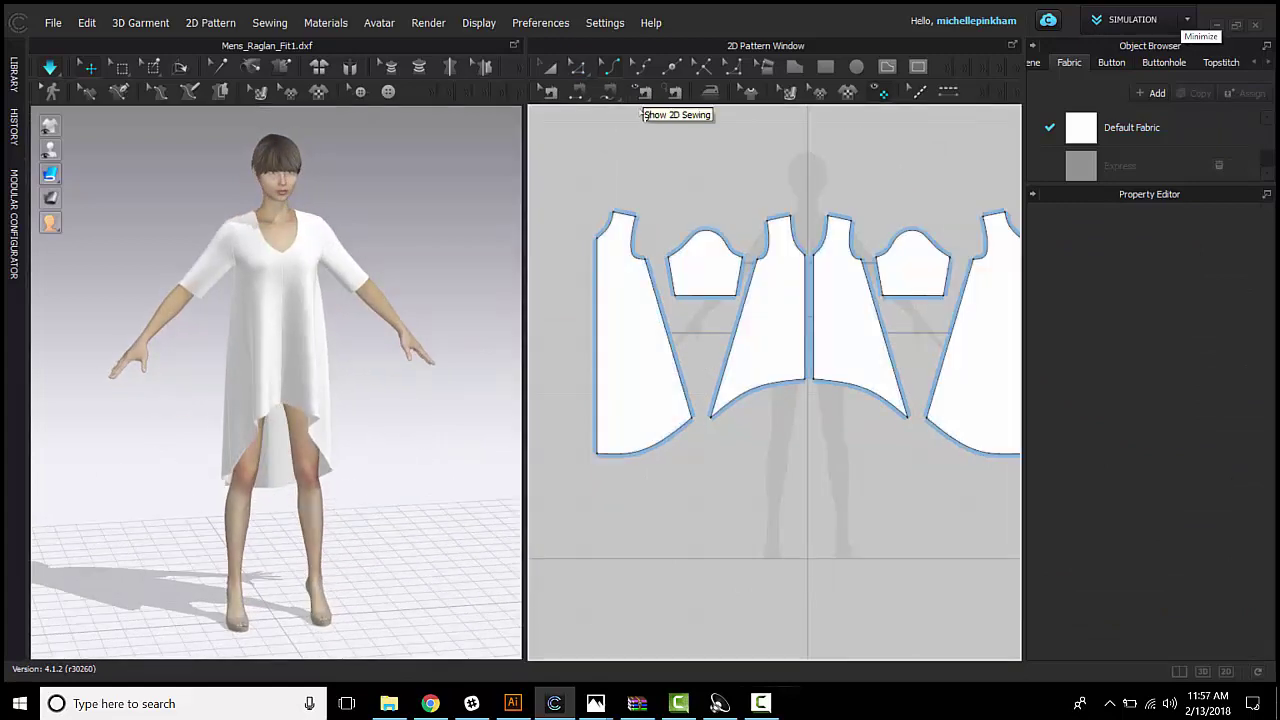
{"action": "mouse_move", "coordinate": [681, 137]}
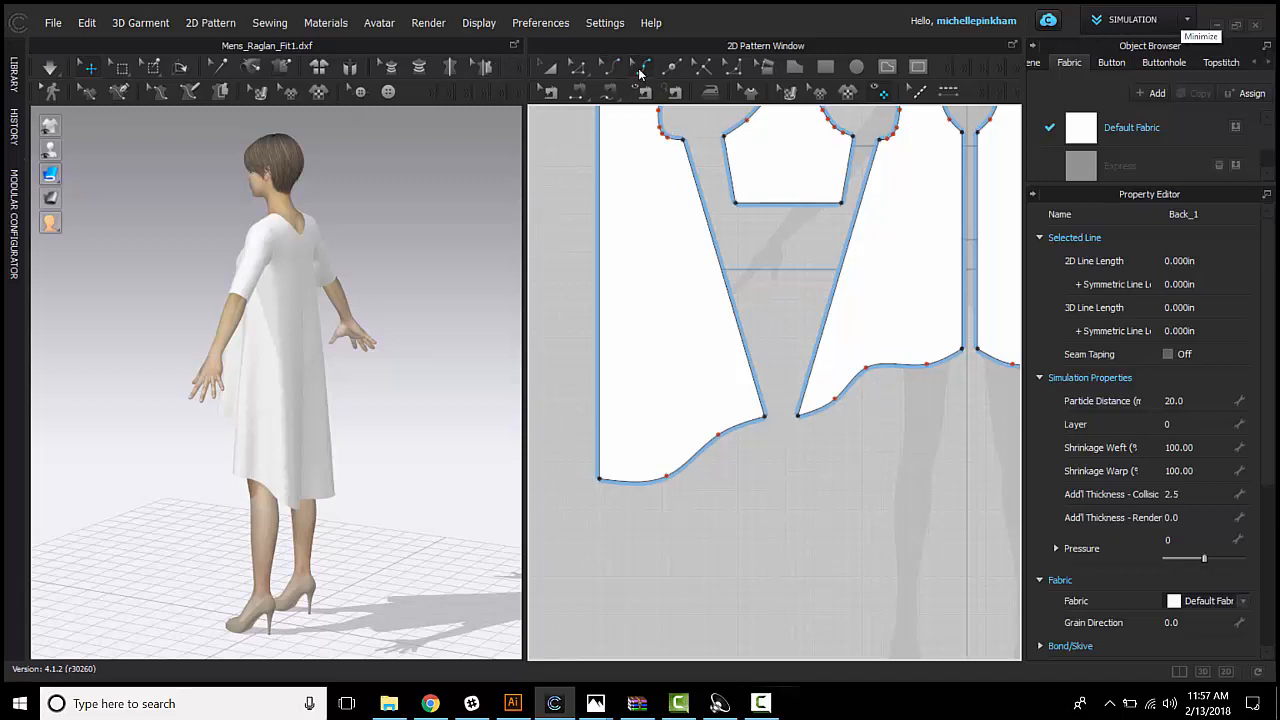
{"action": "mouse_move", "coordinate": [638, 65]}
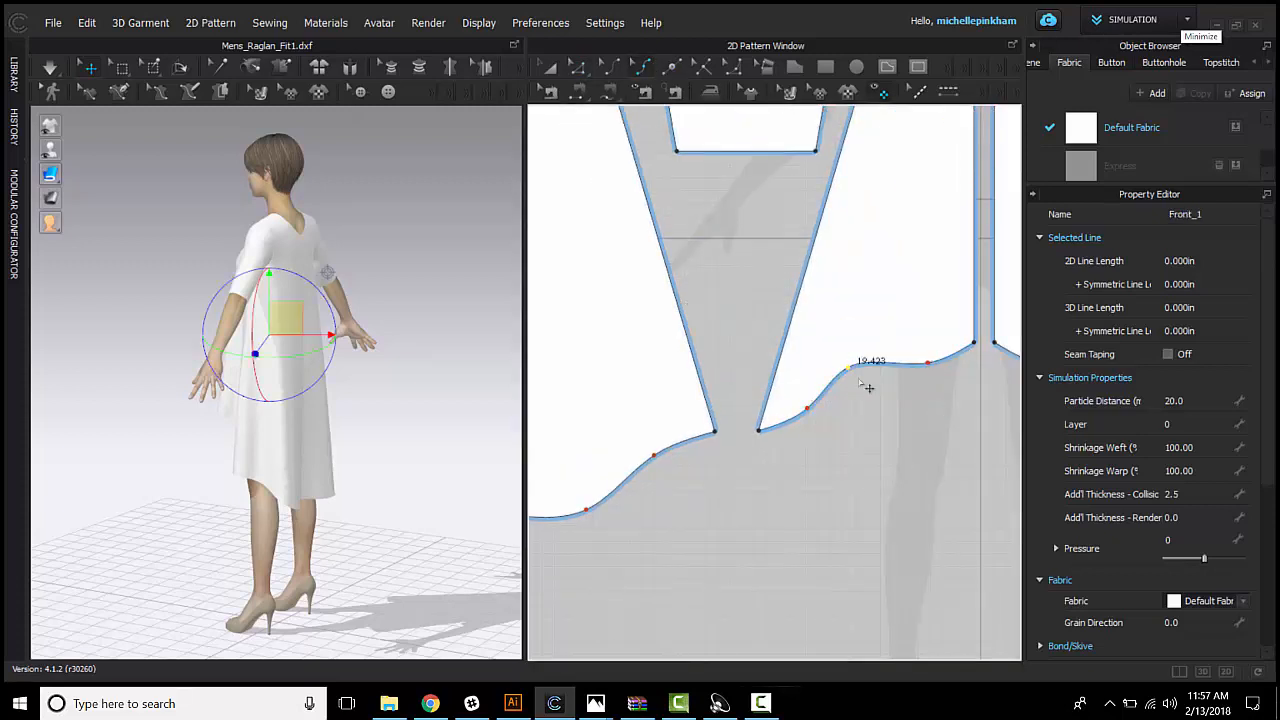
Drag the front hem curve upward near the centre front
{"action": "left_click_drag", "start_coordinate": [847, 368], "coordinate": [808, 414]}
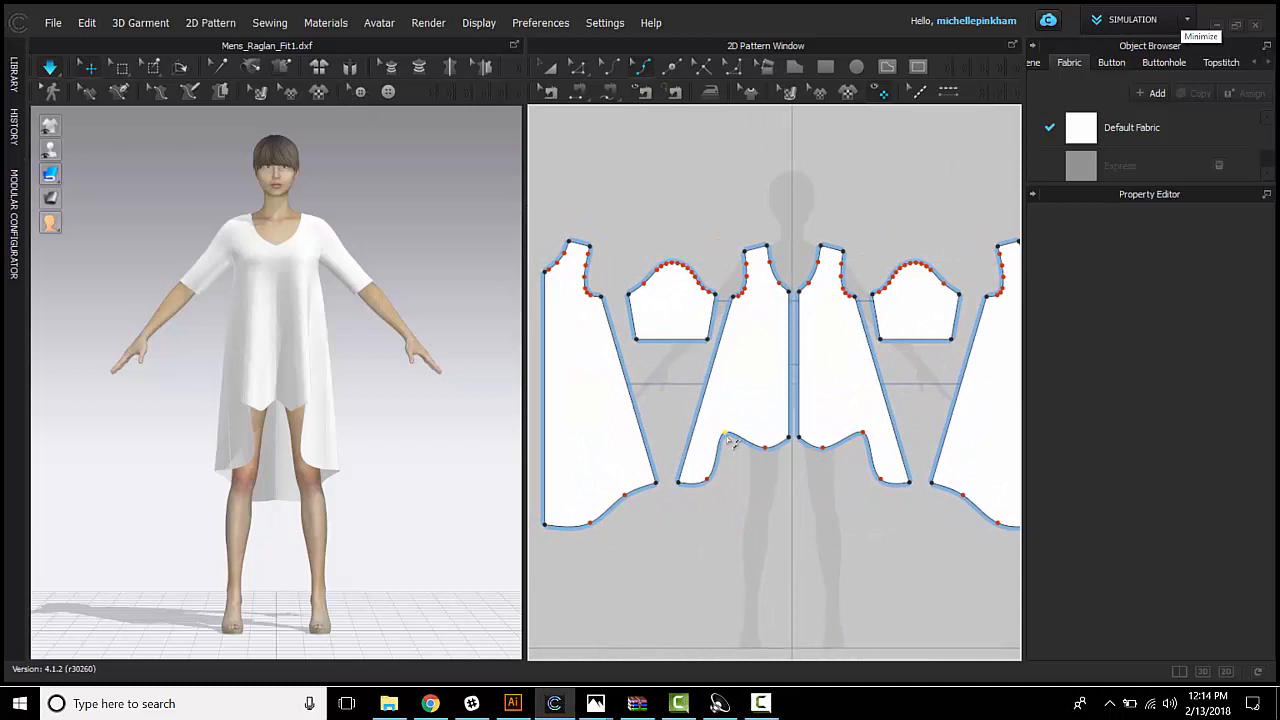
{"action": "mouse_move", "coordinate": [642, 67]}
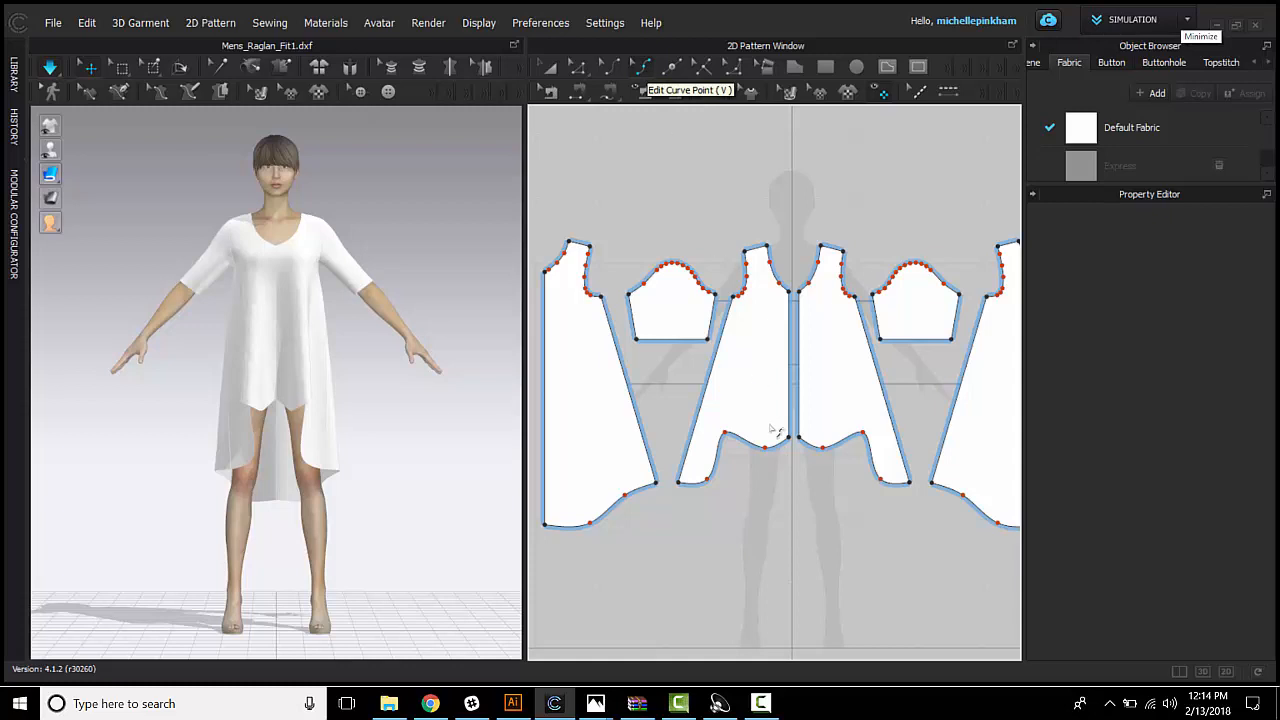
Delete two unwanted curve points from the front hem
{"action": "right_click", "coordinate": [733, 432]}
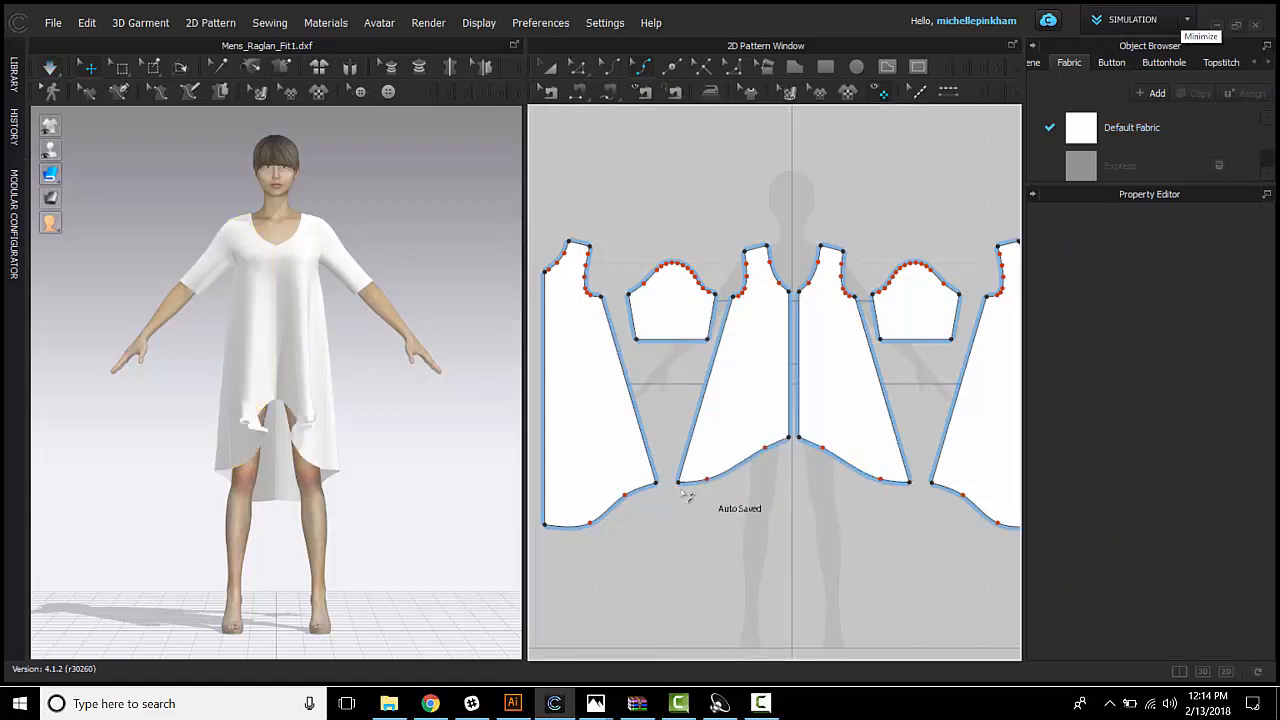
{"action": "right_click", "coordinate": [685, 497]}
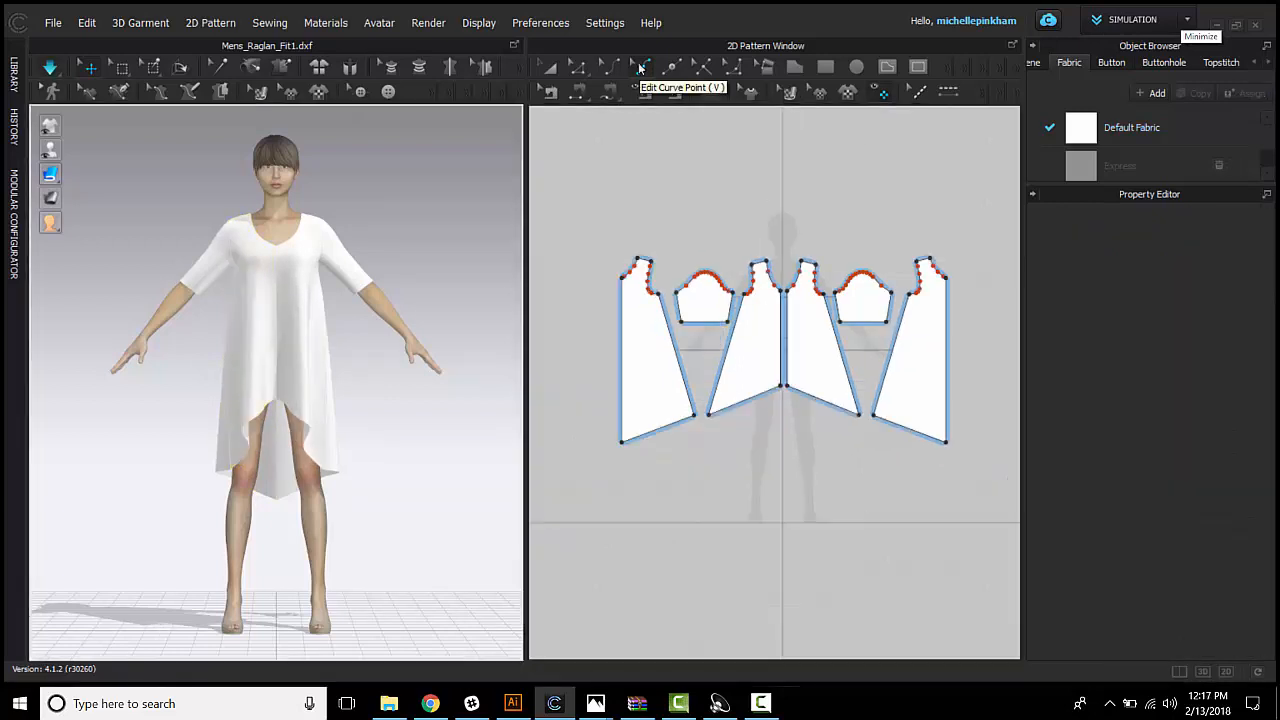
{"action": "mouse_move", "coordinate": [606, 213]}
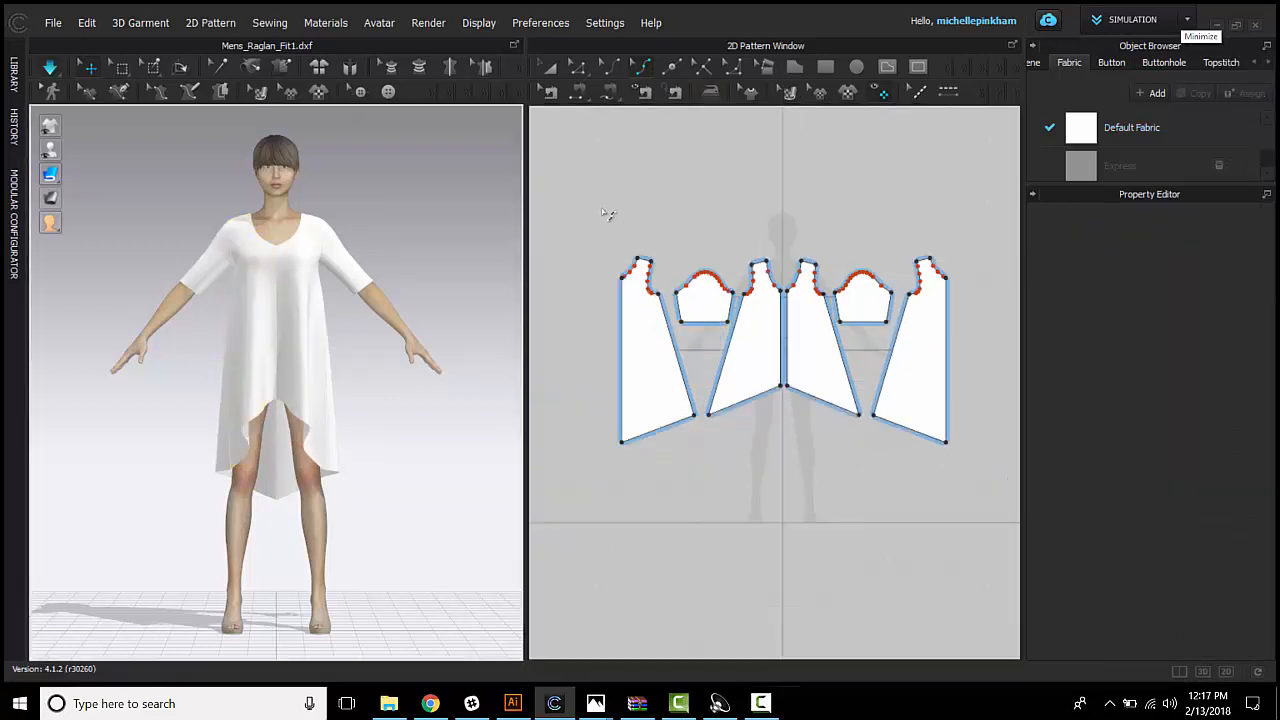